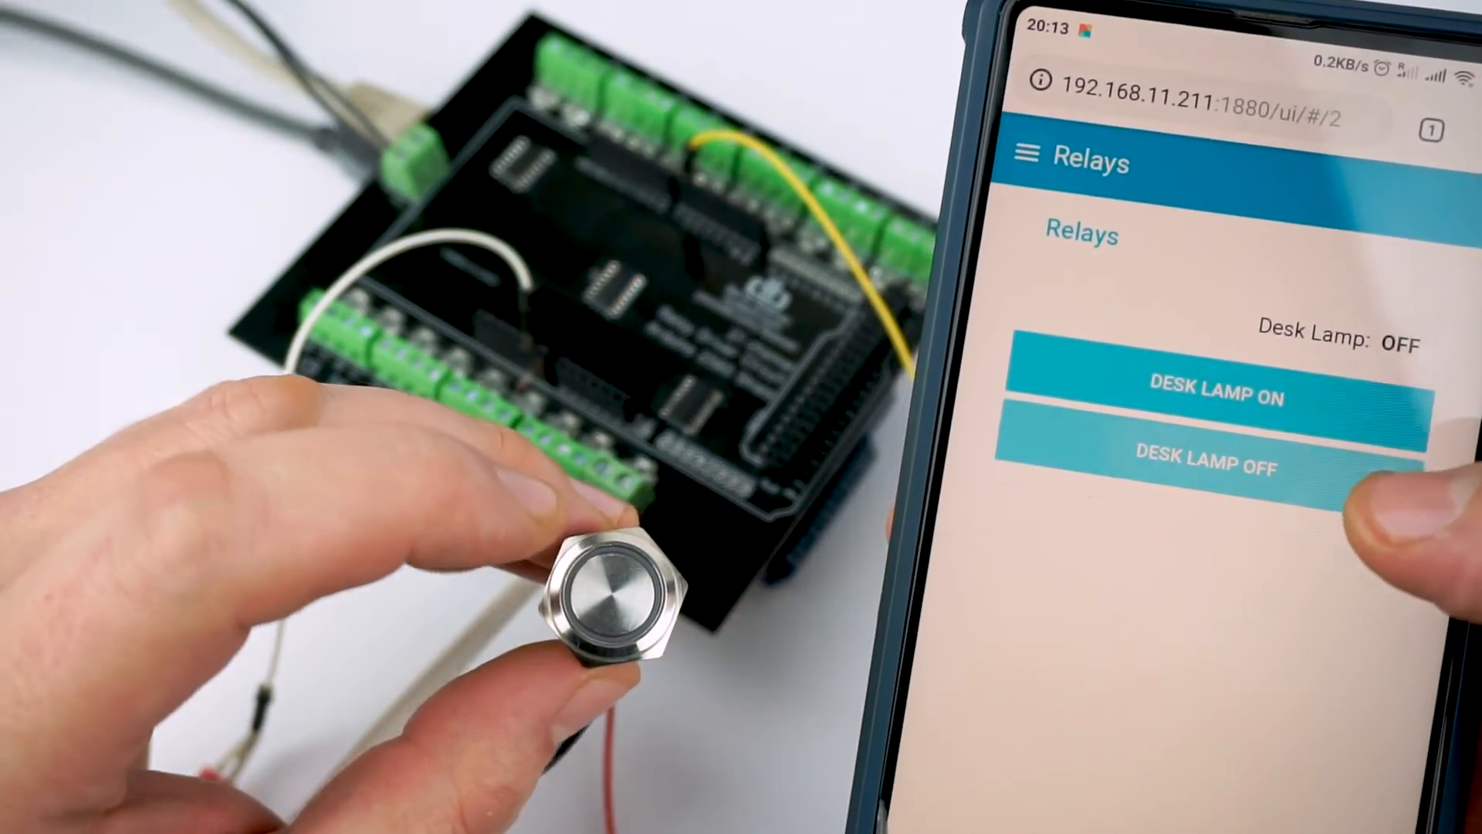
Tap DESK LAMP ON on the Relays page so the Desk Lamp status reads ON.
click(1213, 396)
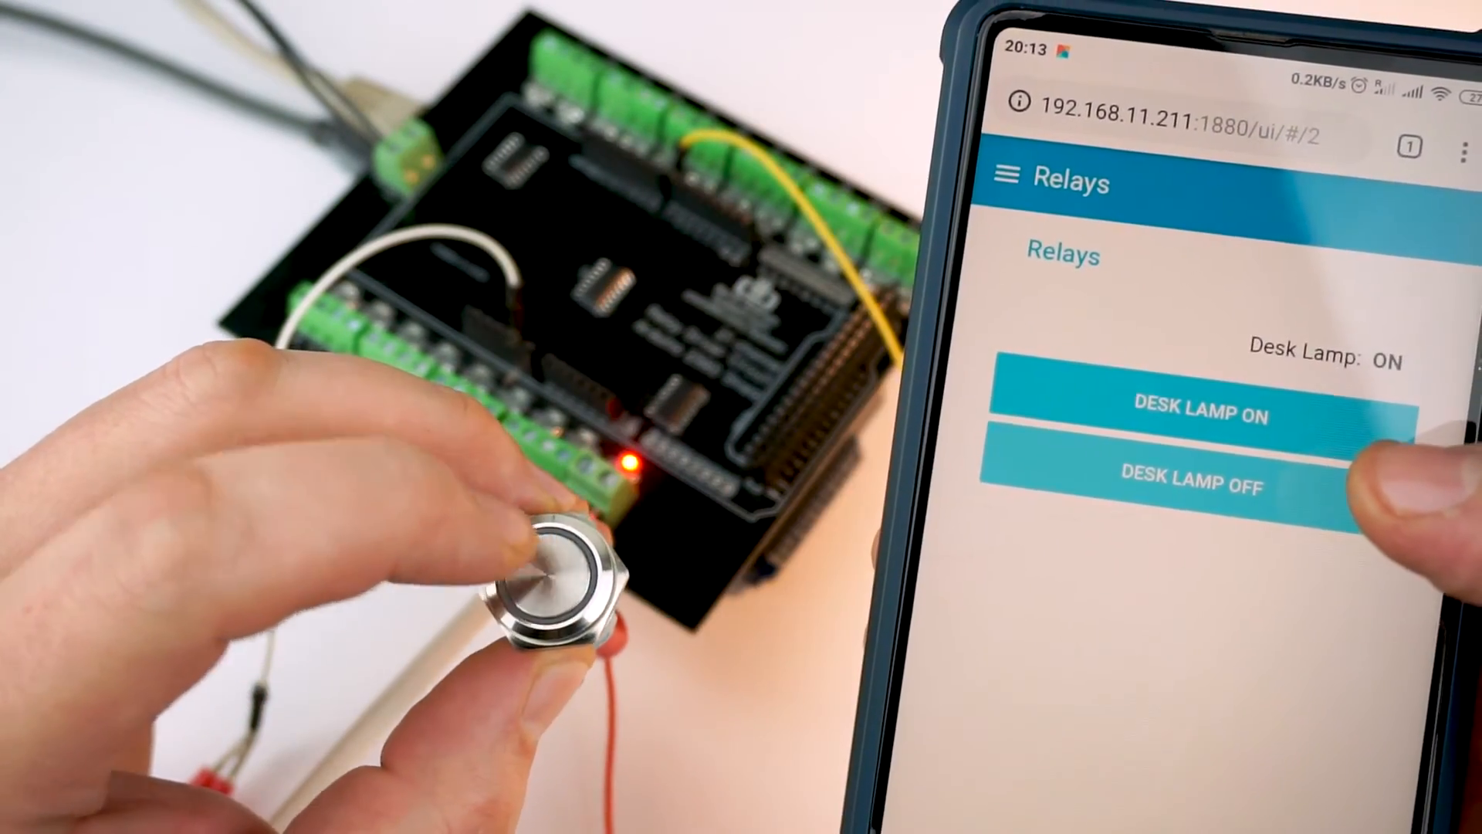